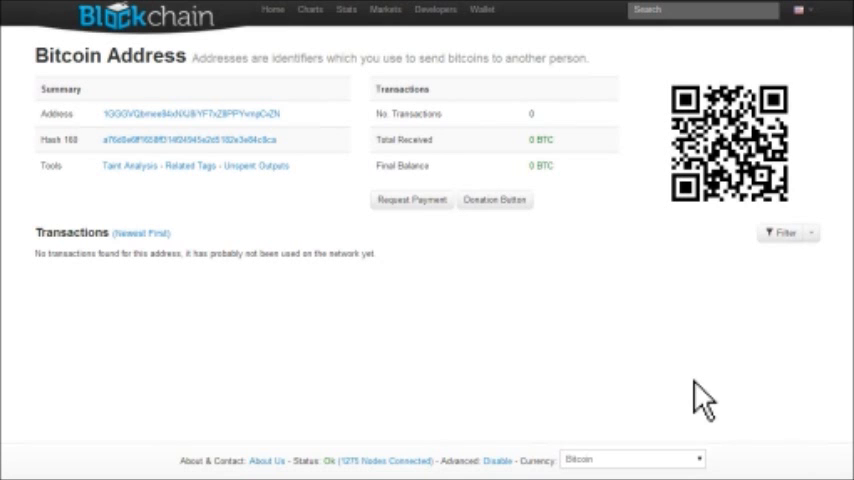
mouse_move(755, 160)
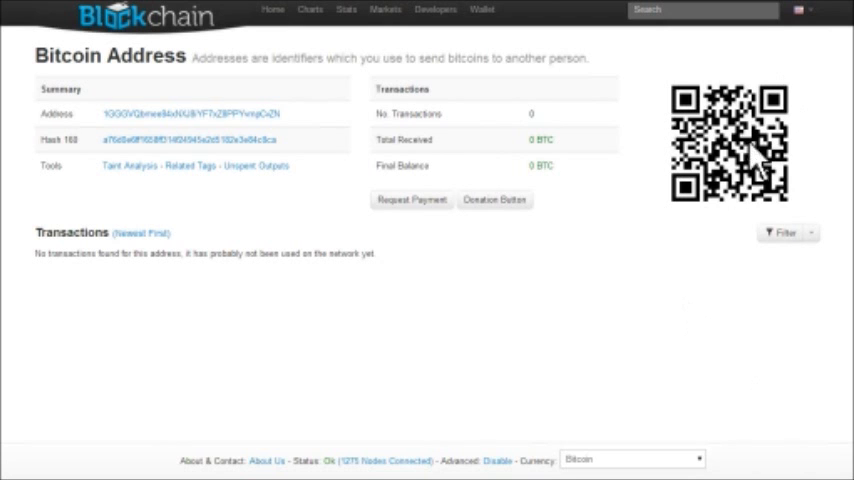
mouse_move(693, 258)
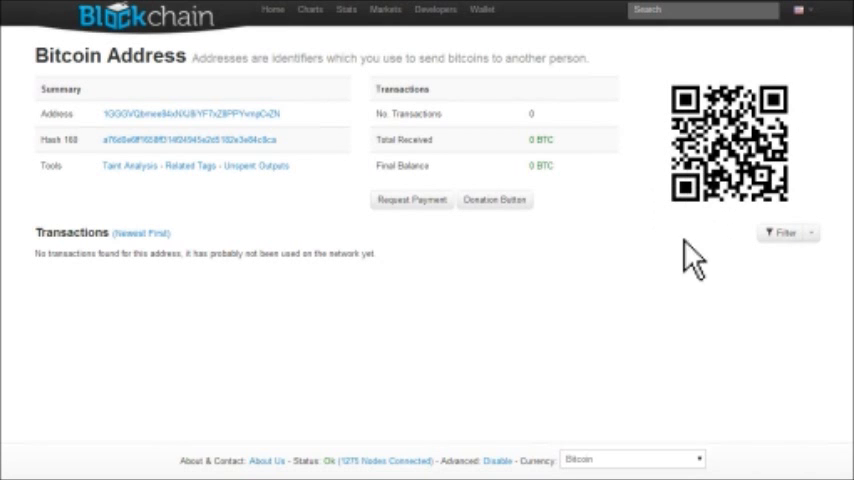
mouse_move(685, 275)
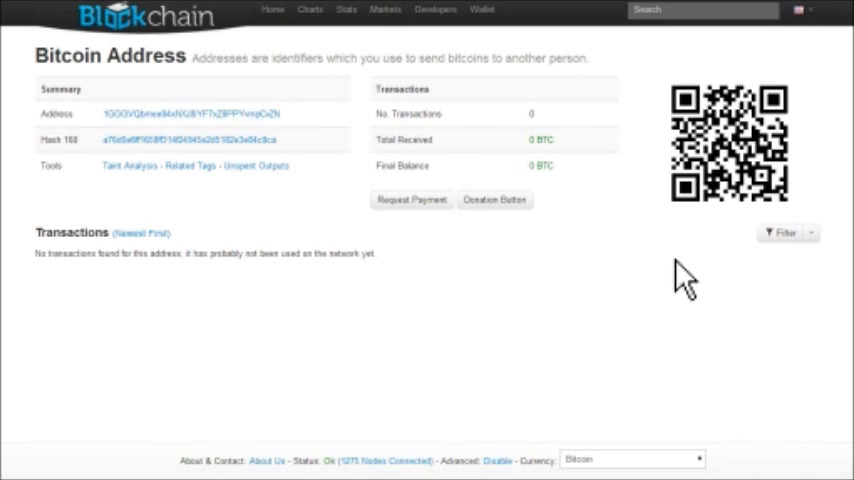
mouse_move(692, 275)
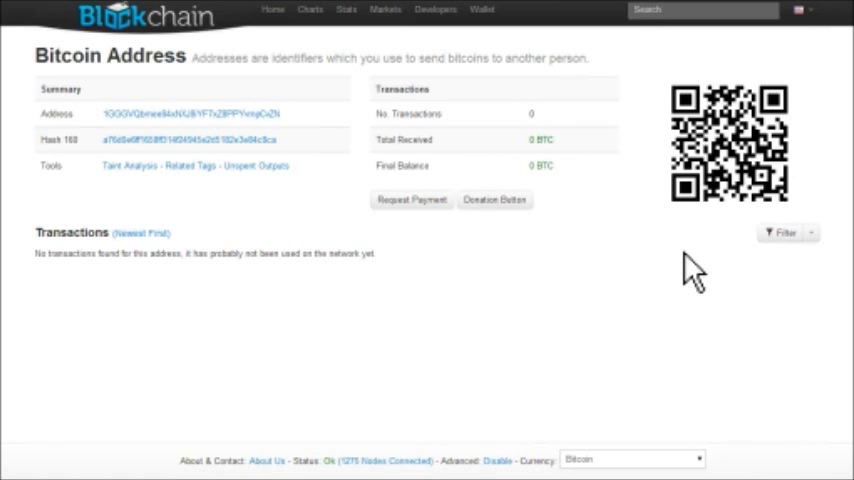
mouse_move(680, 278)
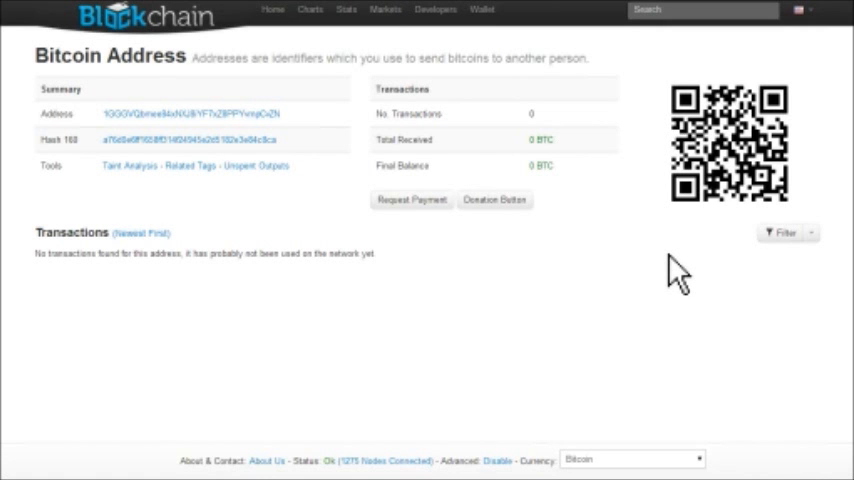
mouse_move(705, 135)
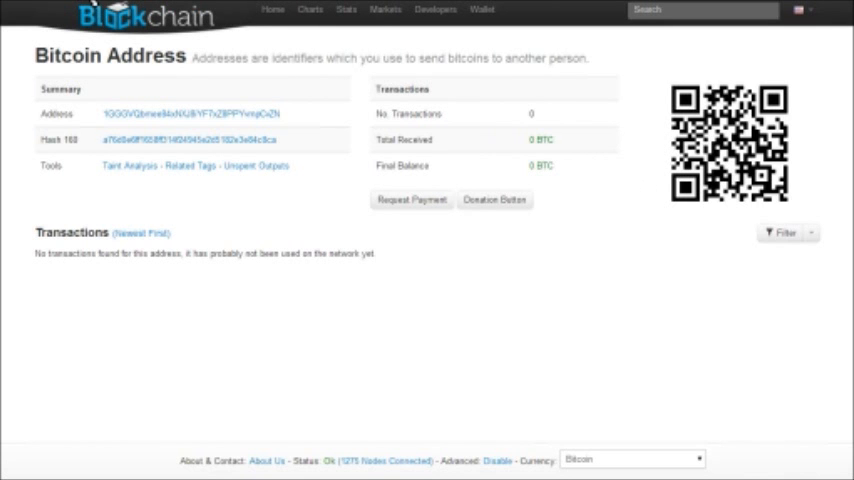
Step: Go to the Blockchain.info home page of recently mined blocks and latest transactions
click(268, 10)
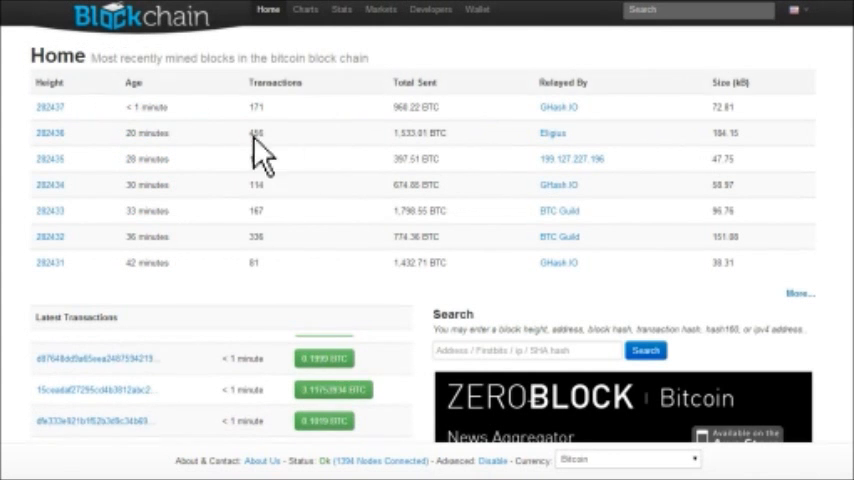
mouse_move(343, 185)
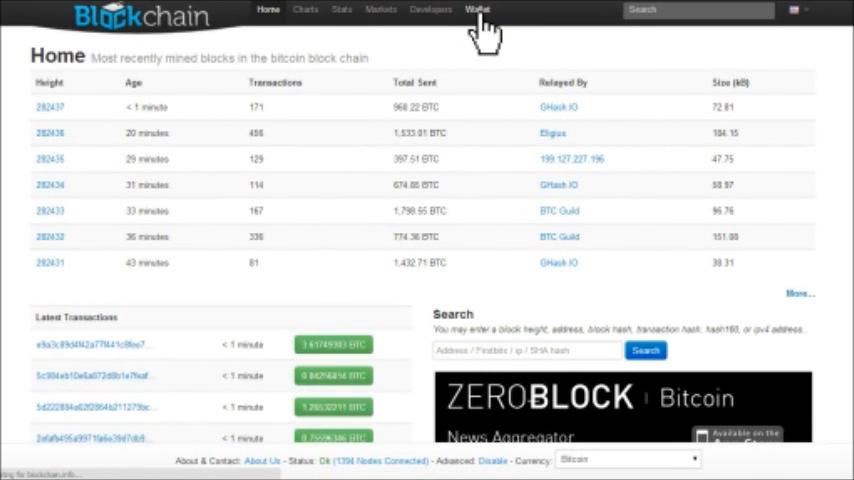
Step: Open the My Wallet page from the top navigation bar
click(478, 9)
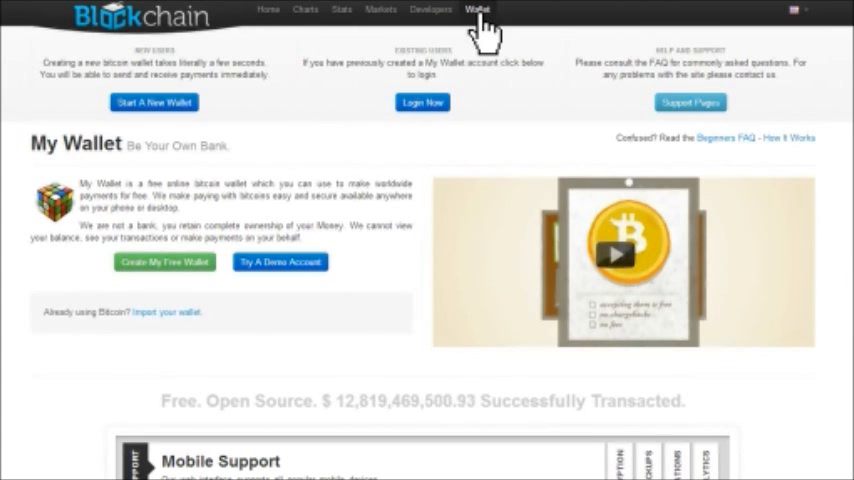
mouse_move(154, 103)
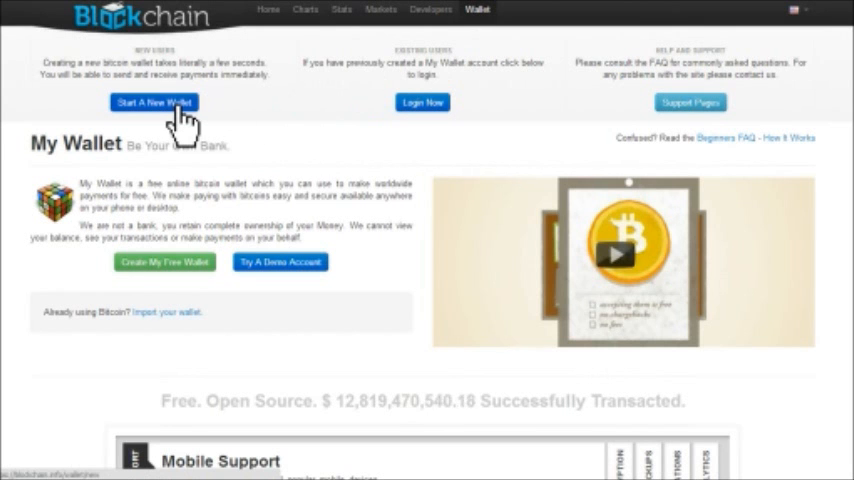
Step: Open the Create A New Wallet form with email, password and captcha fields
click(153, 102)
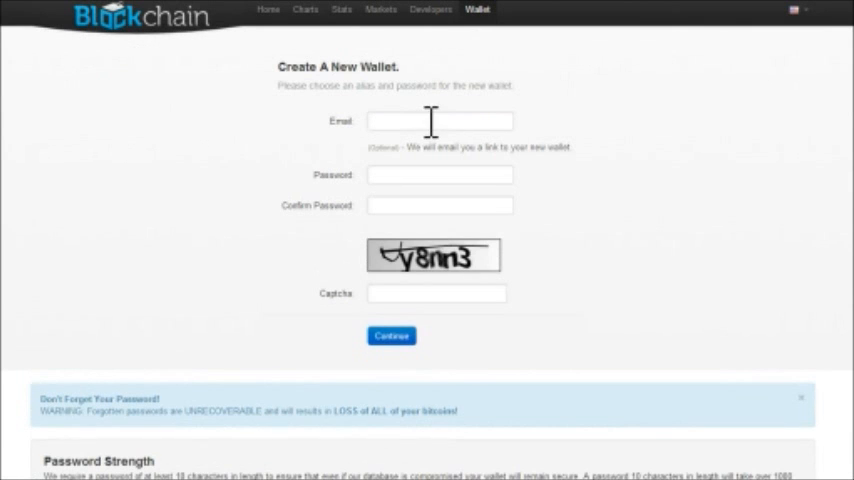
mouse_move(399, 202)
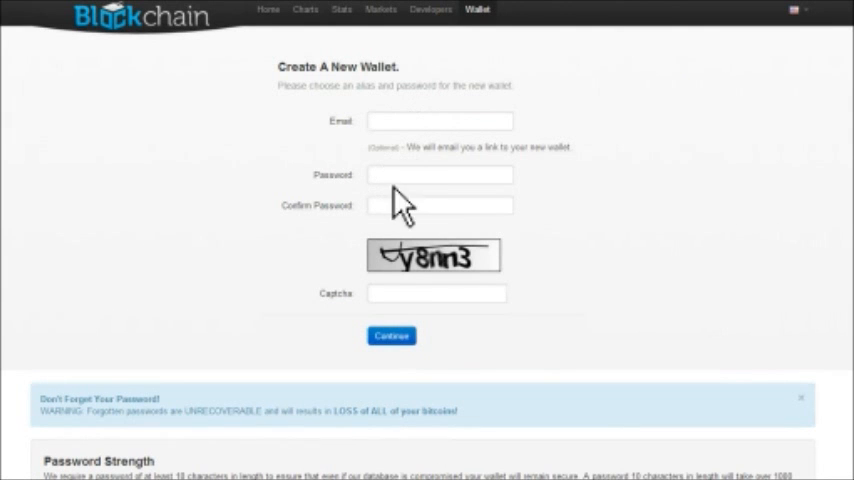
mouse_move(408, 278)
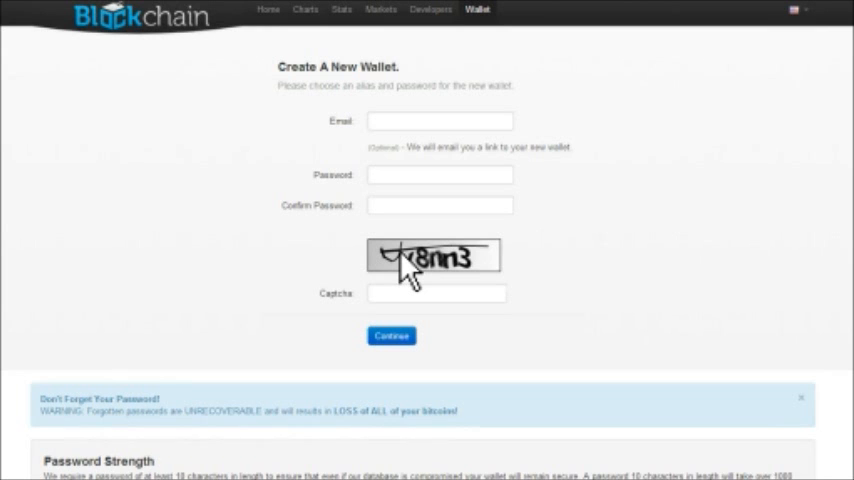
mouse_move(580, 250)
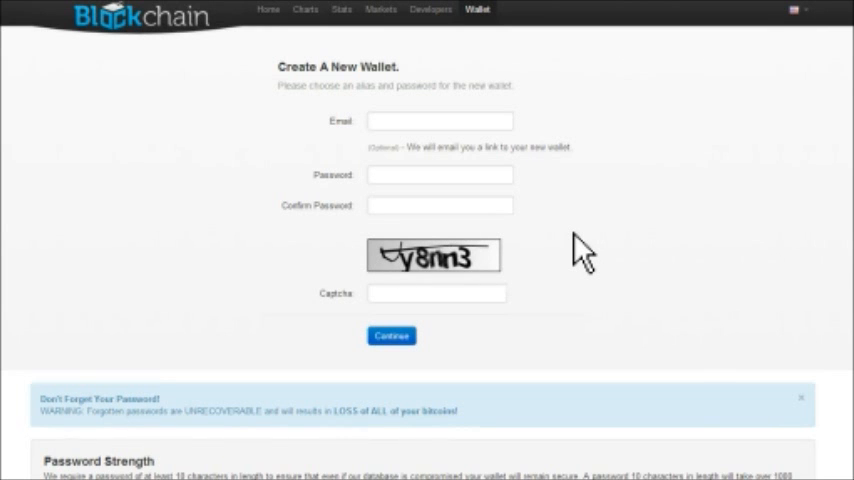
mouse_move(705, 442)
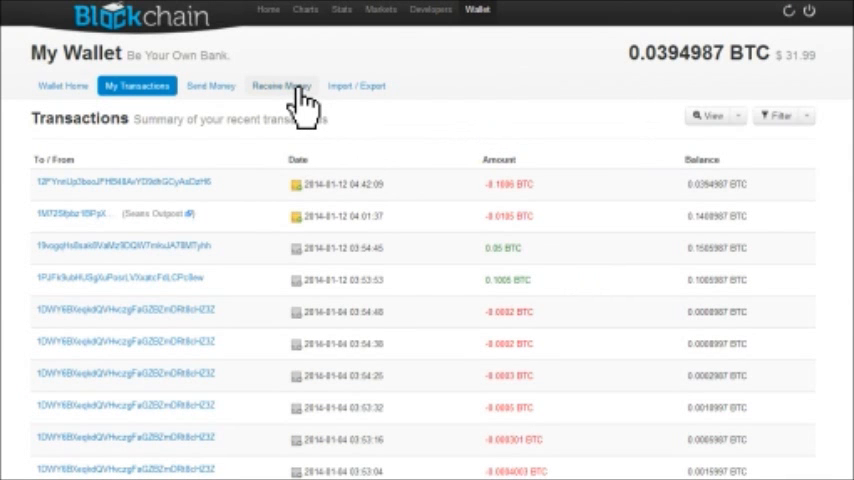
Step: List the receiving addresses and open the unused address's Bitcoin Address page with its QR code
click(286, 86)
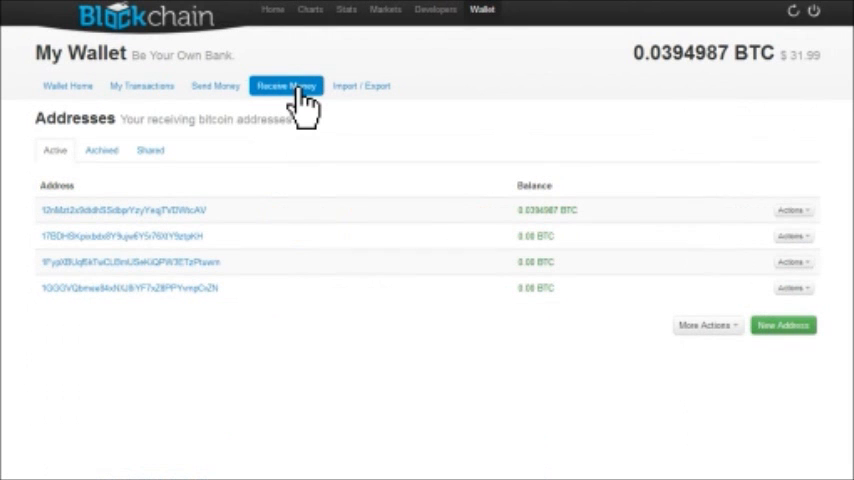
mouse_move(407, 372)
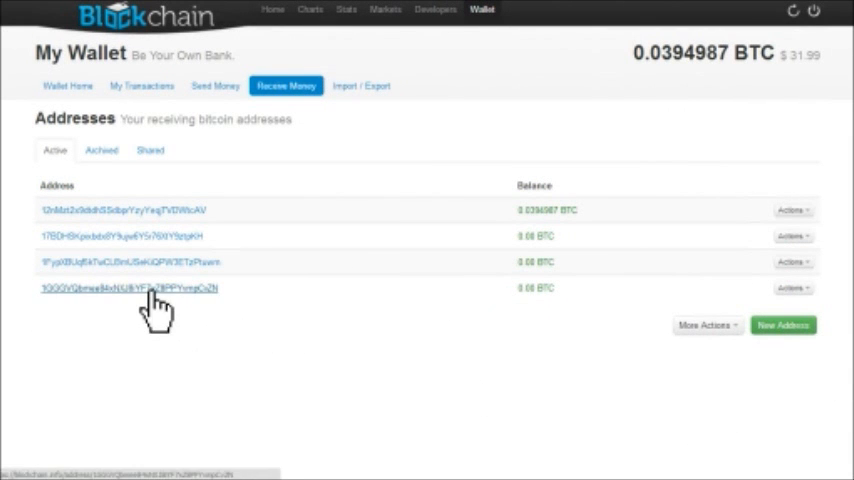
click(128, 288)
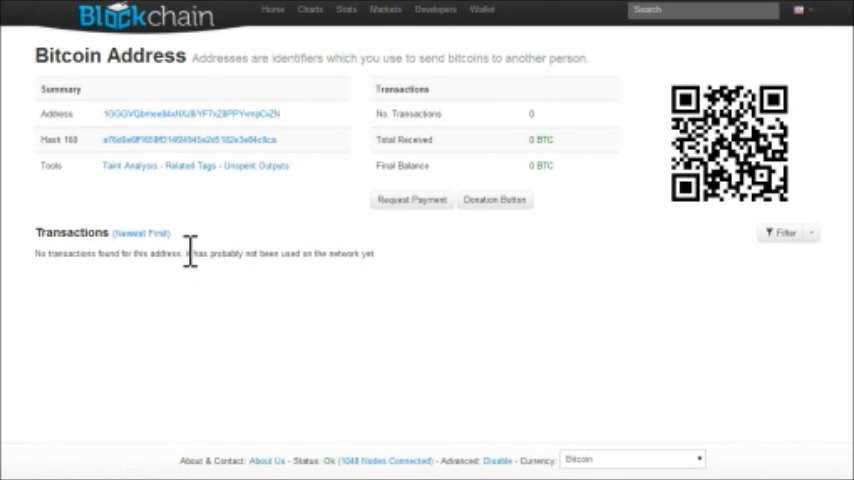
mouse_move(420, 300)
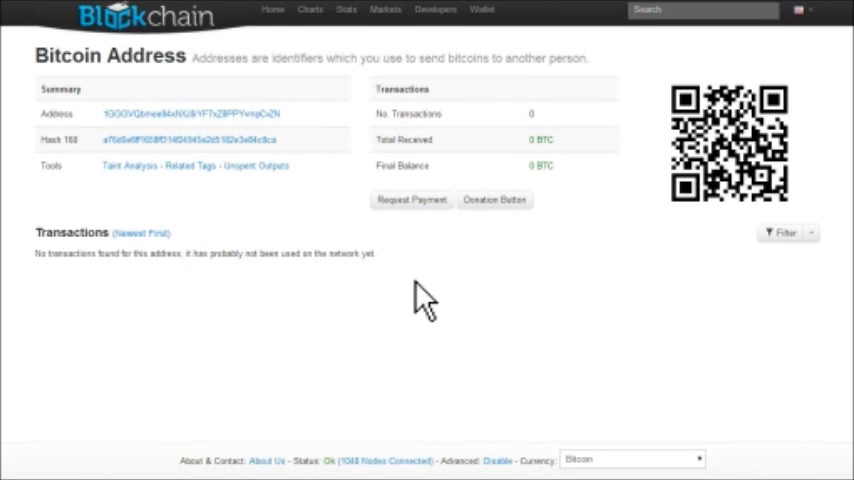
mouse_move(633, 142)
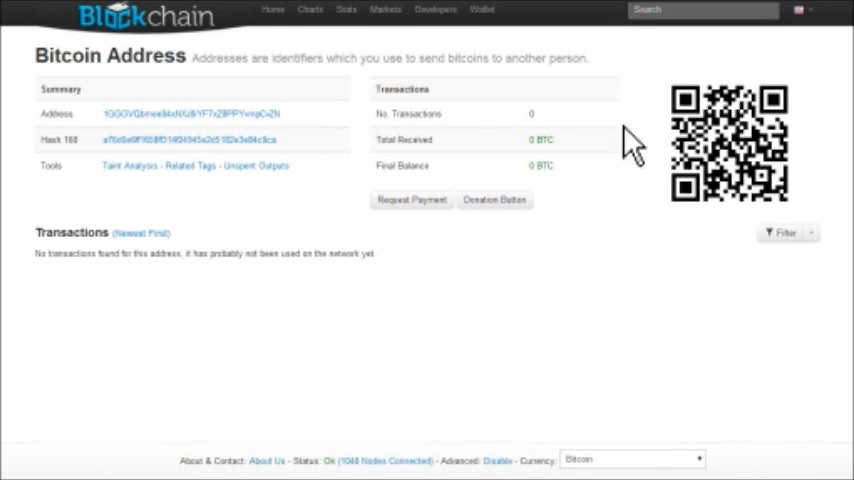
mouse_move(571, 281)
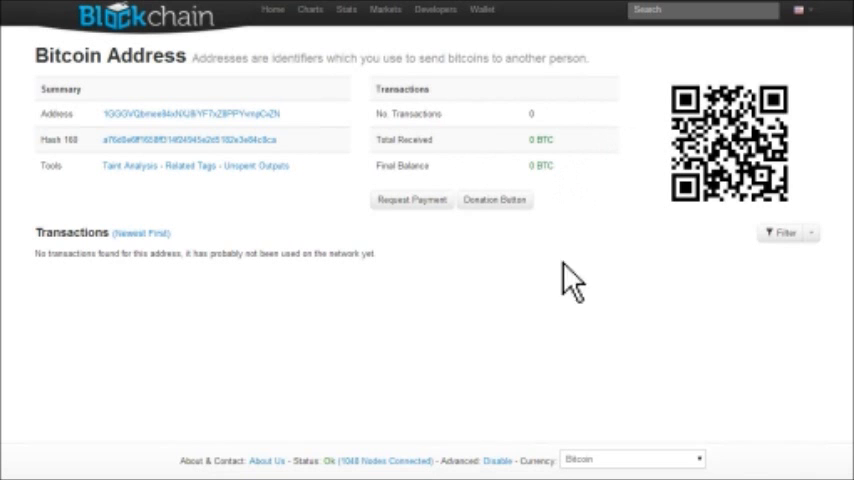
mouse_move(785, 128)
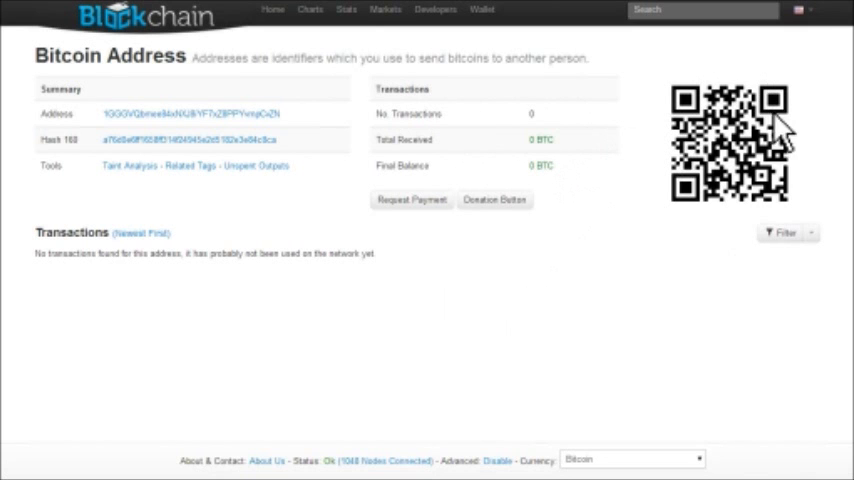
mouse_move(770, 185)
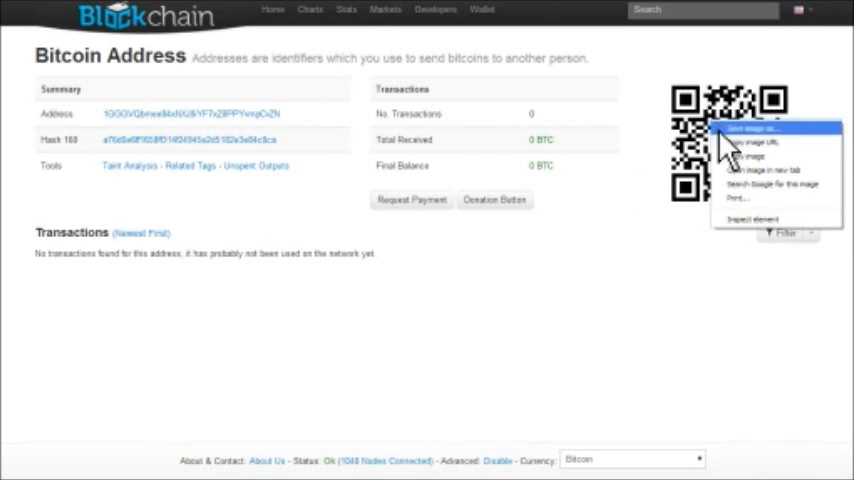
mouse_move(745, 205)
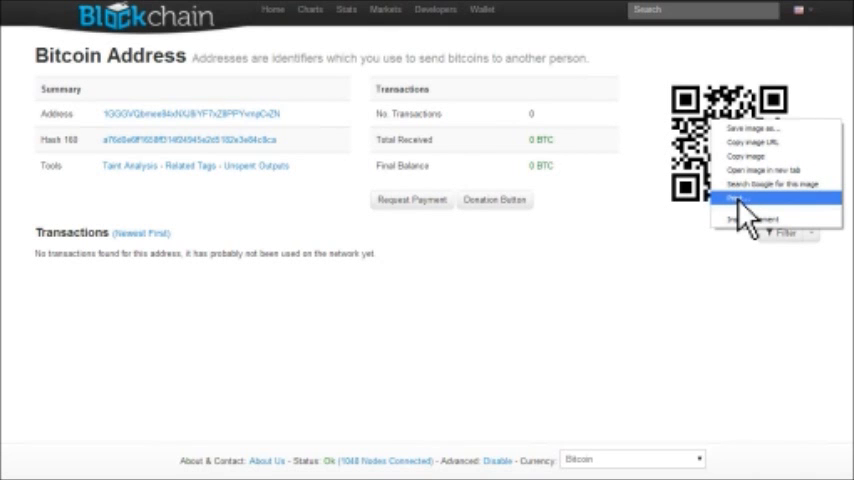
mouse_move(739, 204)
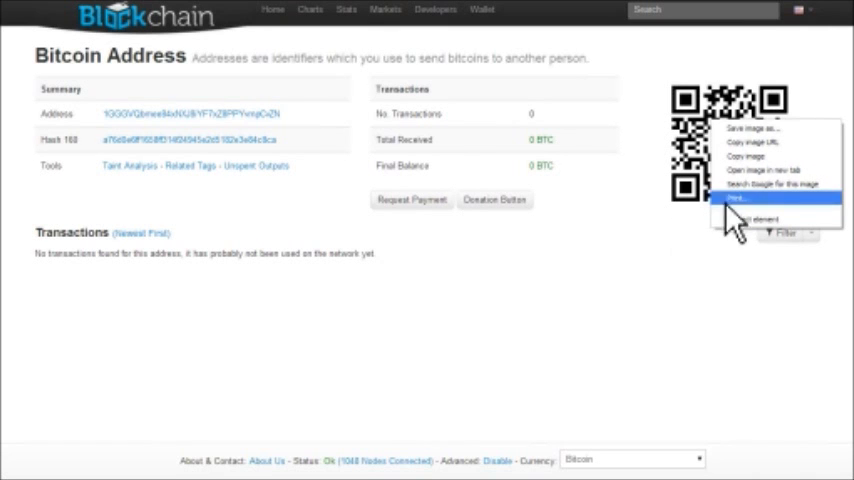